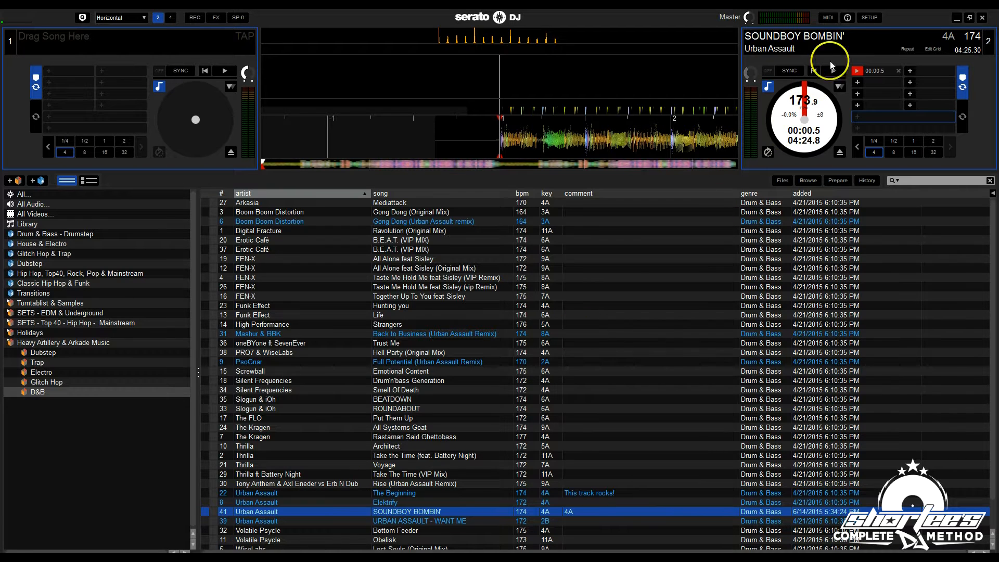
Step: Enable 'Show Beat Jump Controls' in SETUP's DJ Preferences
{"action": "left_click", "coordinate": [869, 17]}
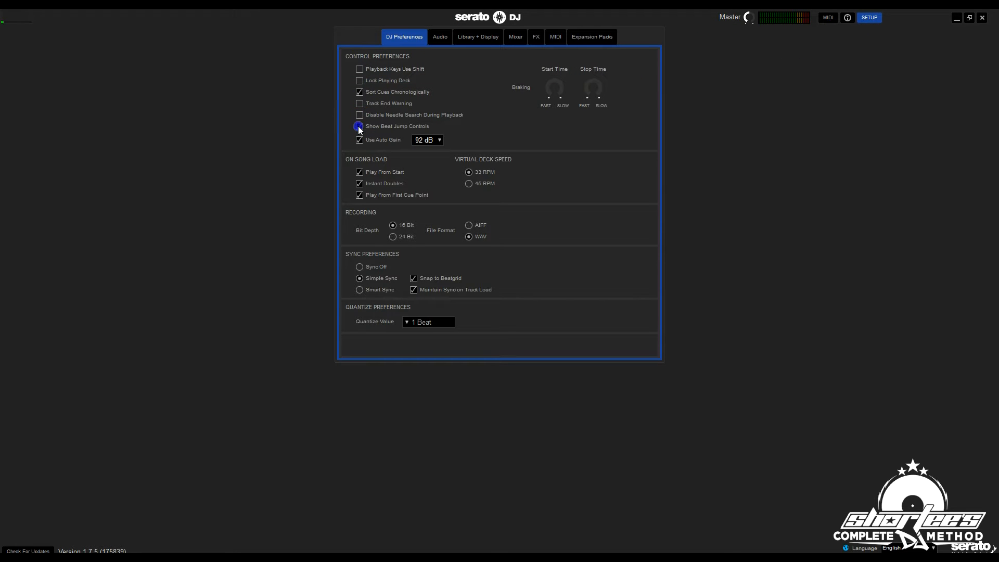
{"action": "left_click", "coordinate": [360, 125]}
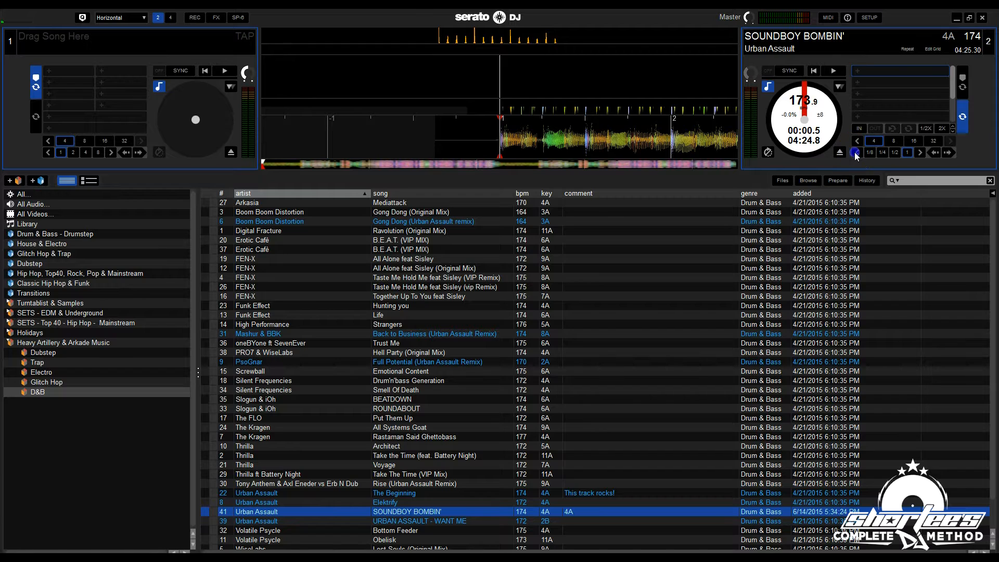
Step: Page deck 2's beat jump sizes toward the smaller, then the larger lengths
{"action": "left_click", "coordinate": [908, 152]}
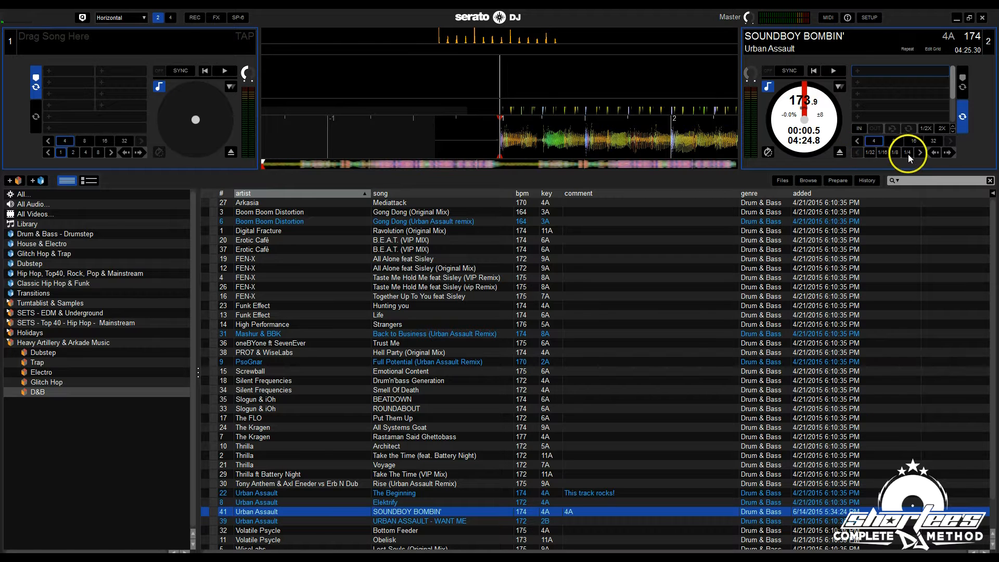
{"action": "left_click", "coordinate": [920, 153]}
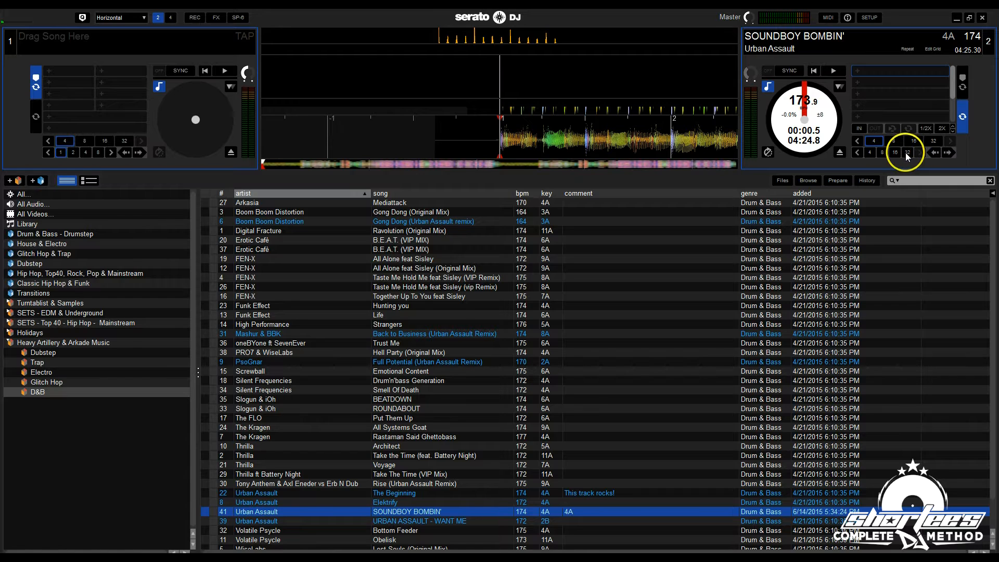
Step: Choose a 32-beat jump size on deck 2 and jump the track forward
{"action": "left_click", "coordinate": [905, 153]}
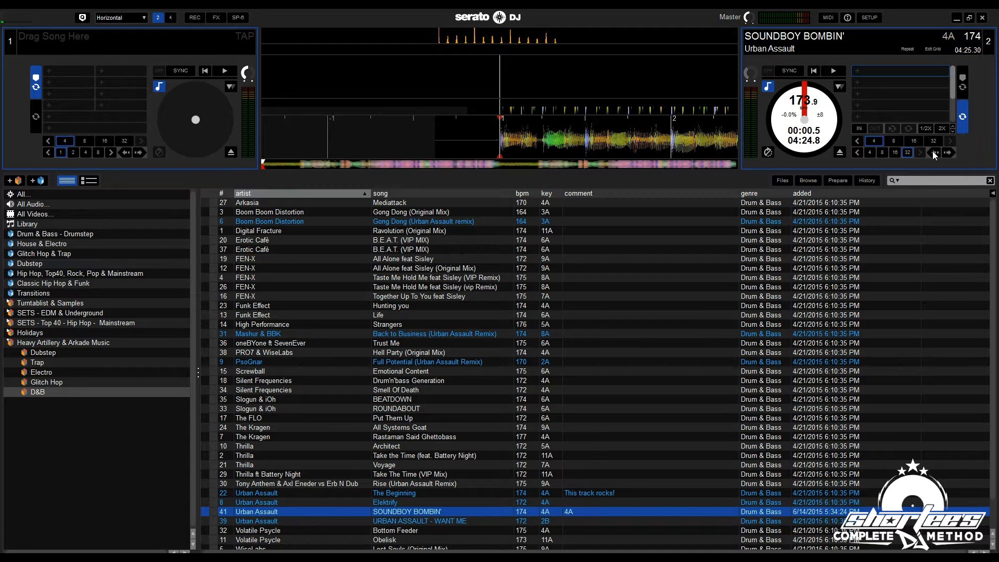
{"action": "left_click", "coordinate": [832, 71]}
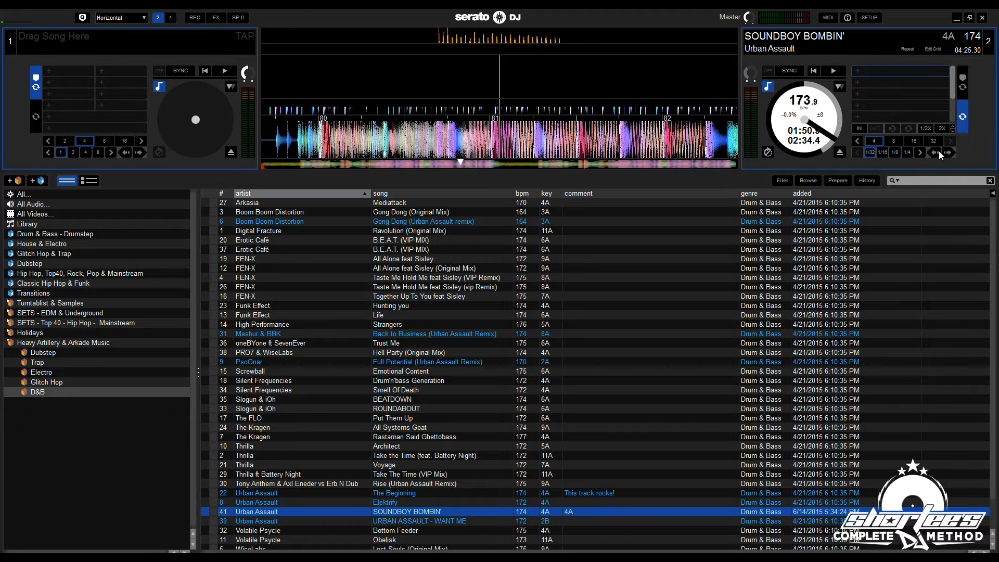
{"action": "mouse_move", "coordinate": [350, 173]}
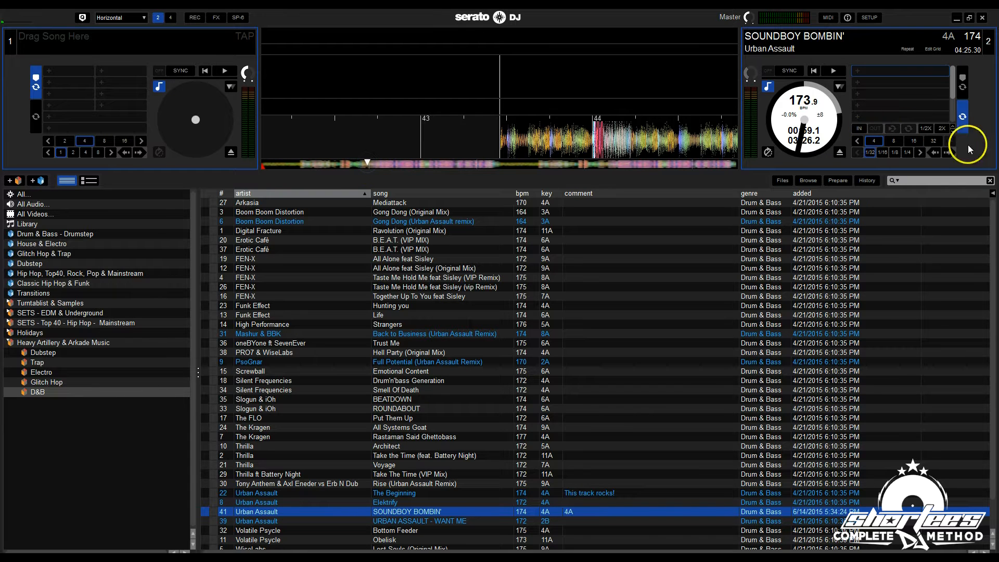
Step: Jump the active SOUNDBOY BOMBIN' loop forward by the selected beat count
{"action": "left_click", "coordinate": [833, 71]}
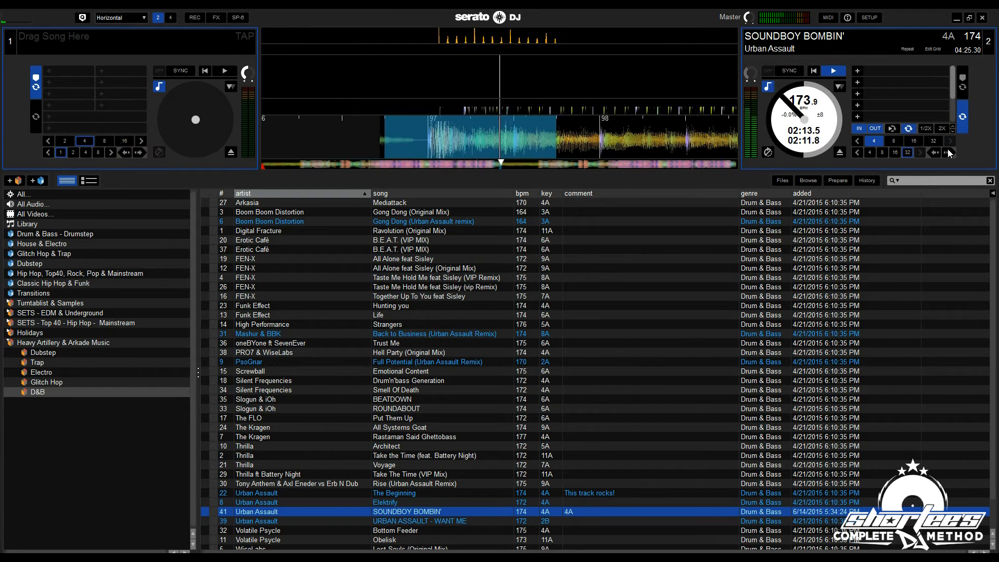
{"action": "left_click", "coordinate": [832, 71]}
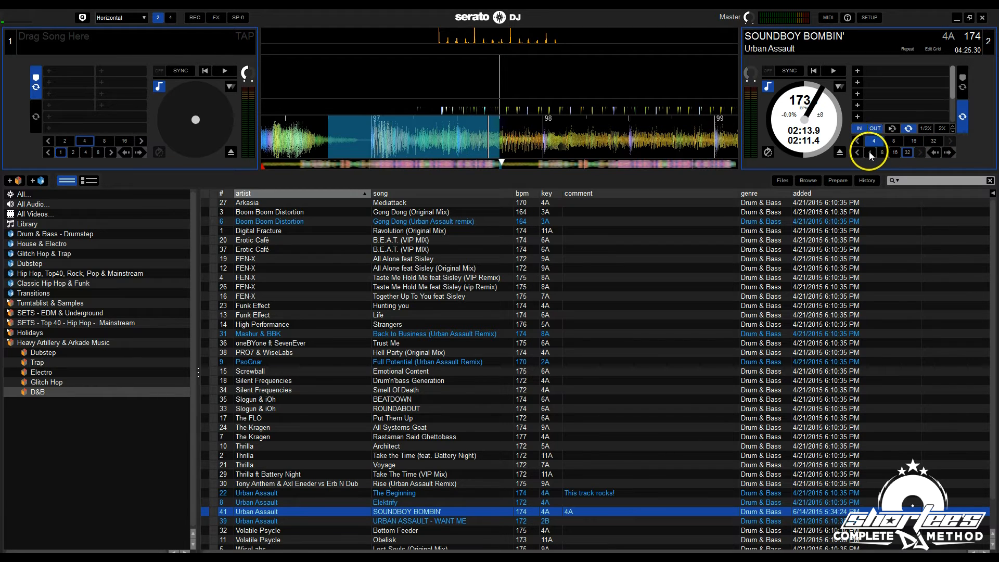
Step: Shift the active loop back by beats, then enable loop OUT point editing
{"action": "left_click", "coordinate": [858, 153]}
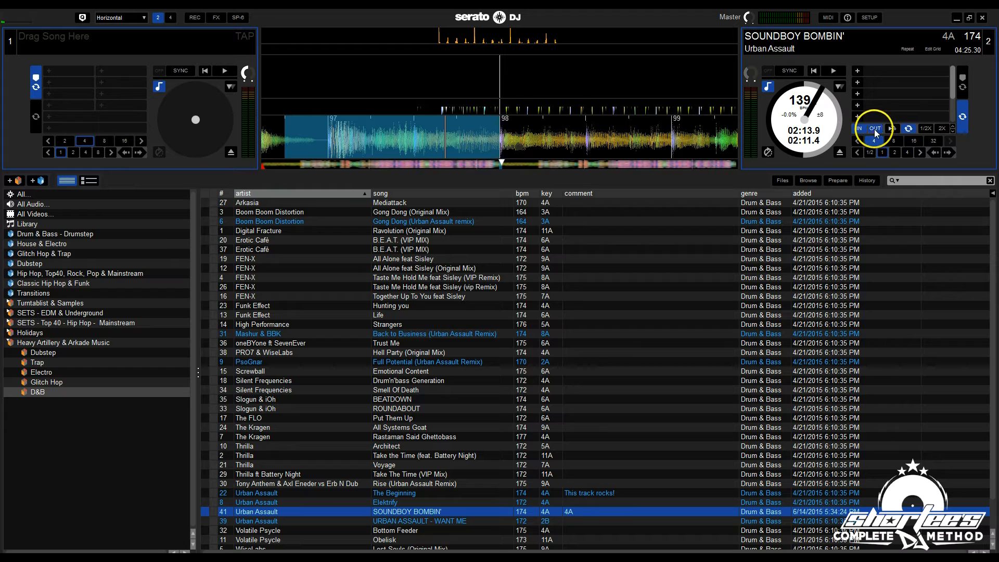
{"action": "left_click", "coordinate": [875, 129]}
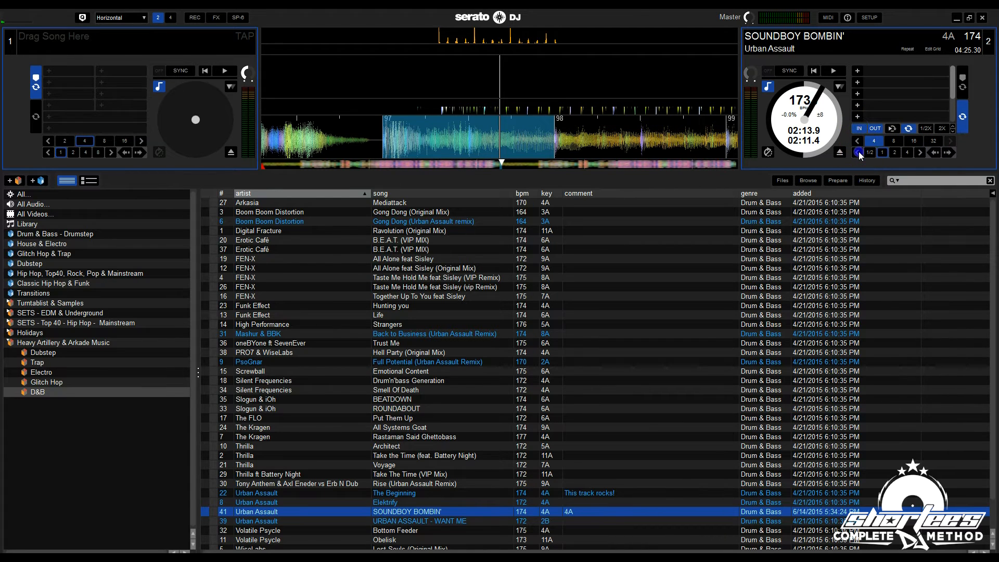
Step: Move the loop's out point with a 1/2–4 beat jump size
{"action": "left_click", "coordinate": [859, 152]}
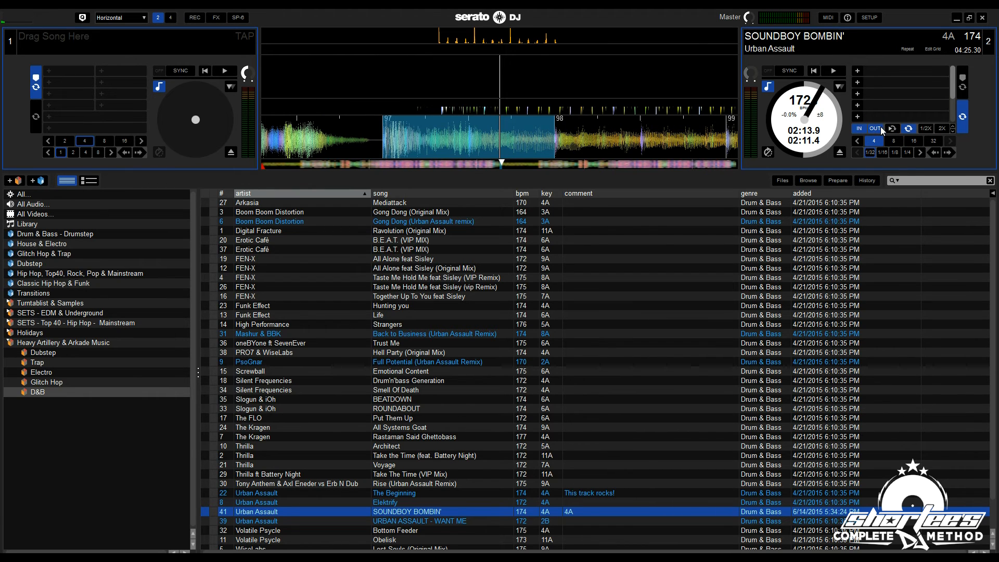
Step: Toggle OUT point editing twice to nudge the loop end in fractional beats
{"action": "left_click", "coordinate": [832, 71]}
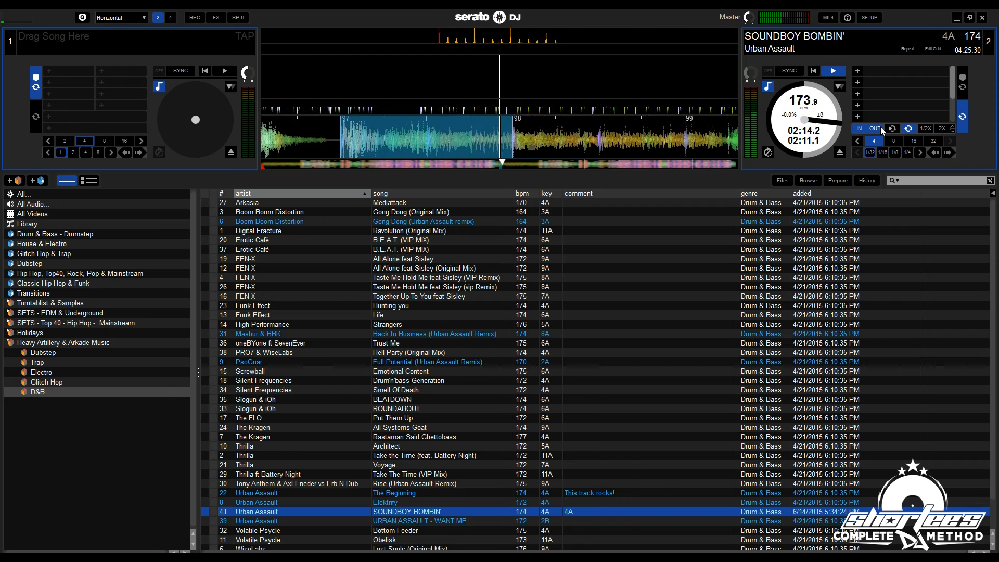
{"action": "left_click", "coordinate": [832, 71]}
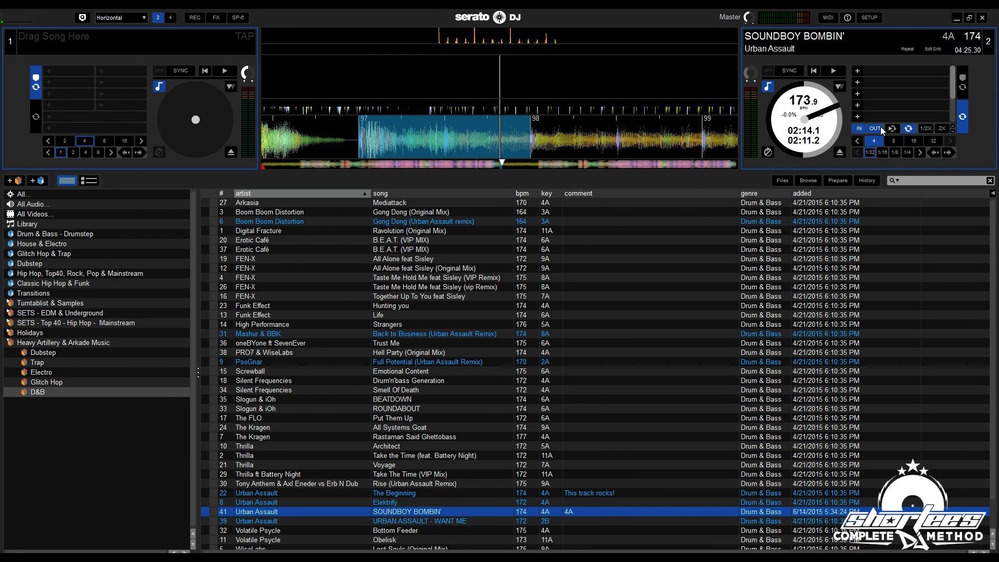